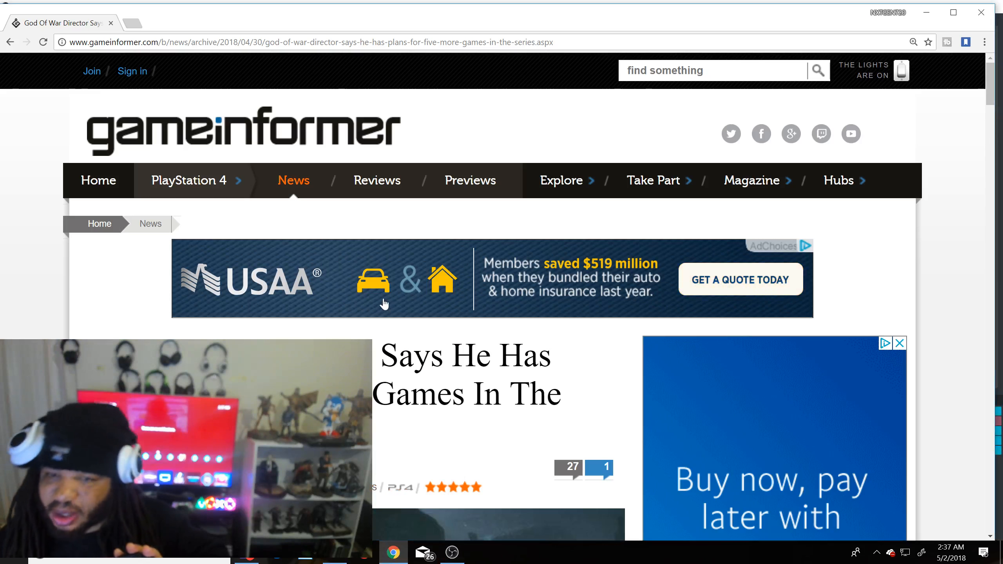
mouse_move(382, 306)
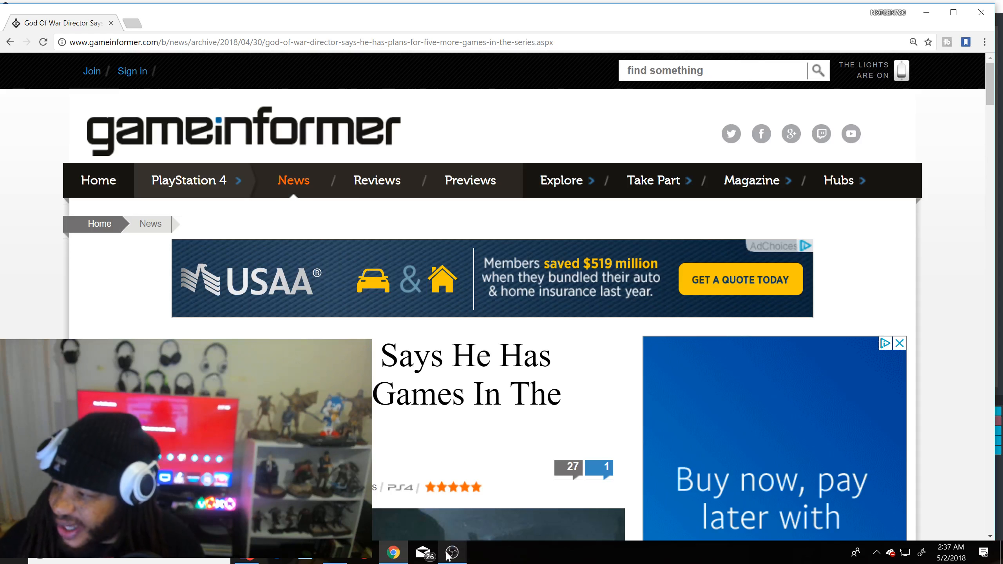
mouse_move(452, 553)
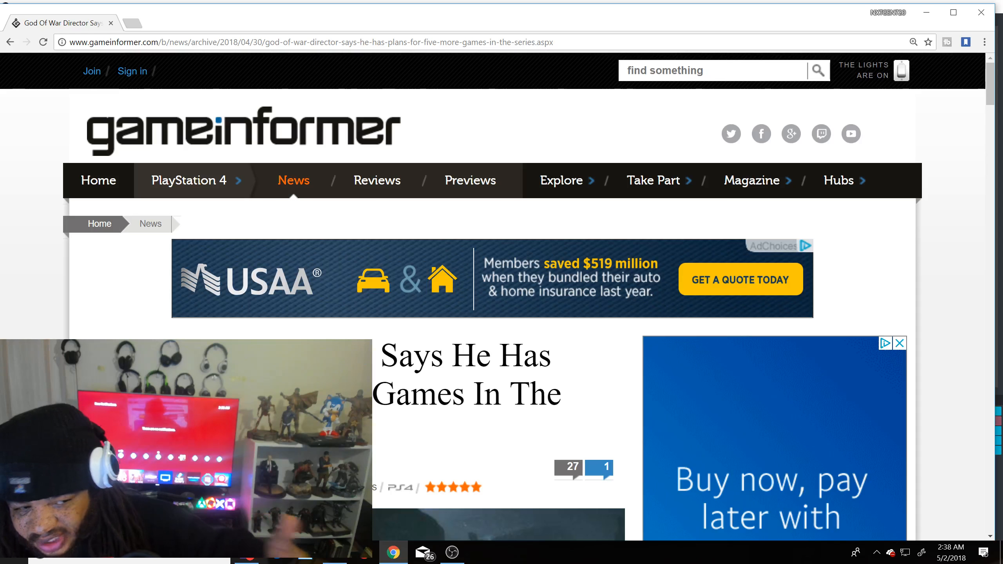
scroll(down, 3)
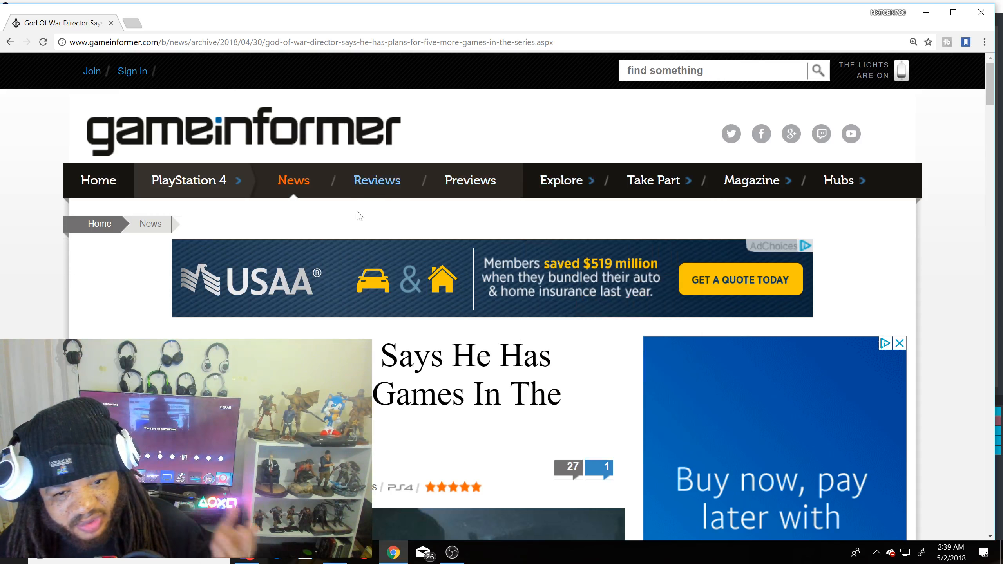
scroll(down, 3)
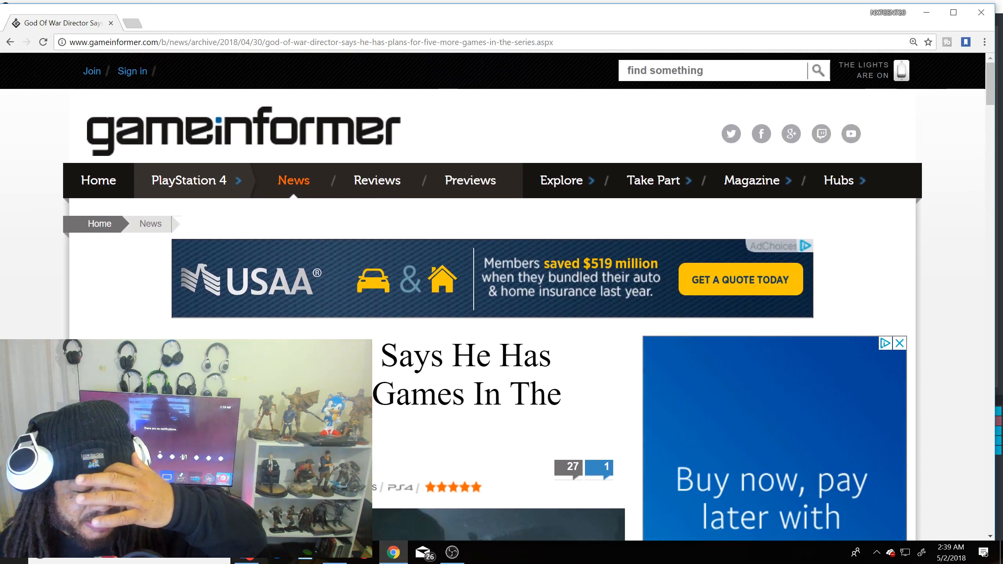
scroll(down, 3)
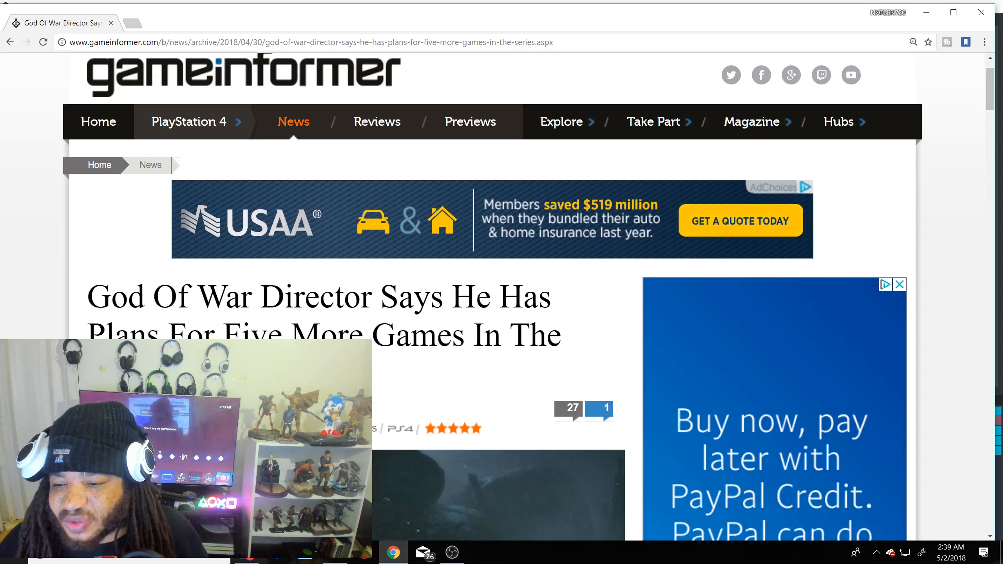
scroll(down, 3)
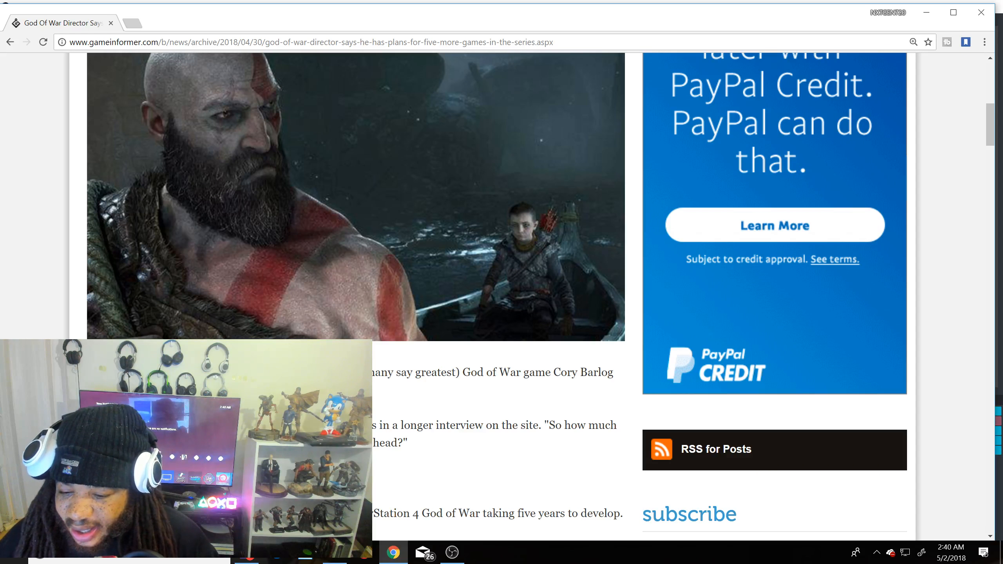
mouse_move(411, 388)
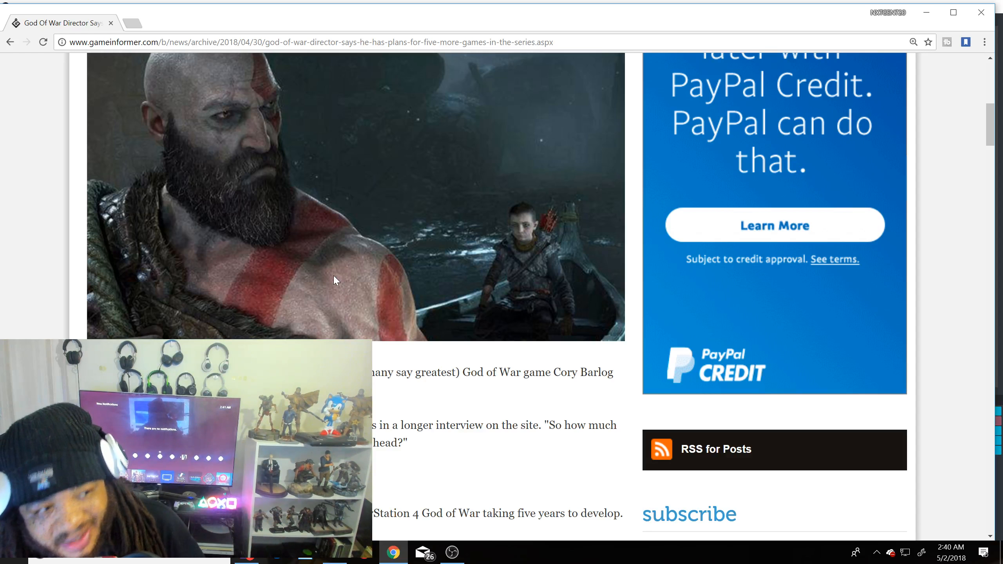
mouse_move(343, 285)
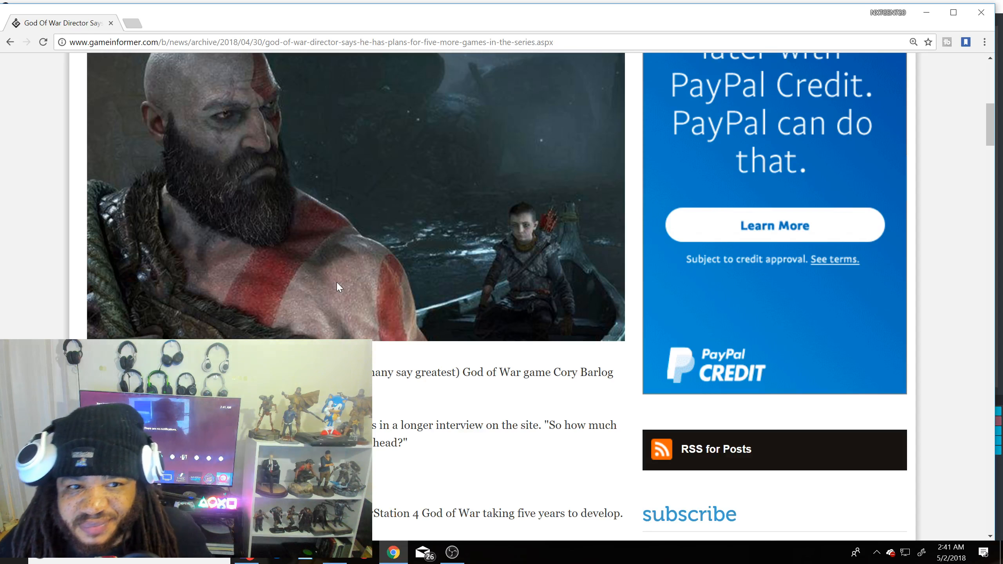
mouse_move(498, 242)
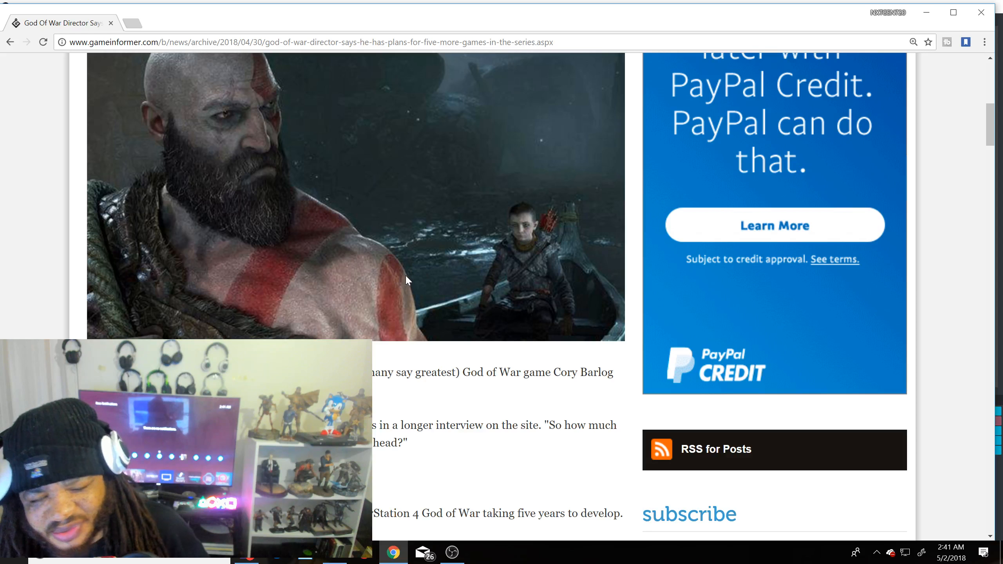
mouse_move(399, 289)
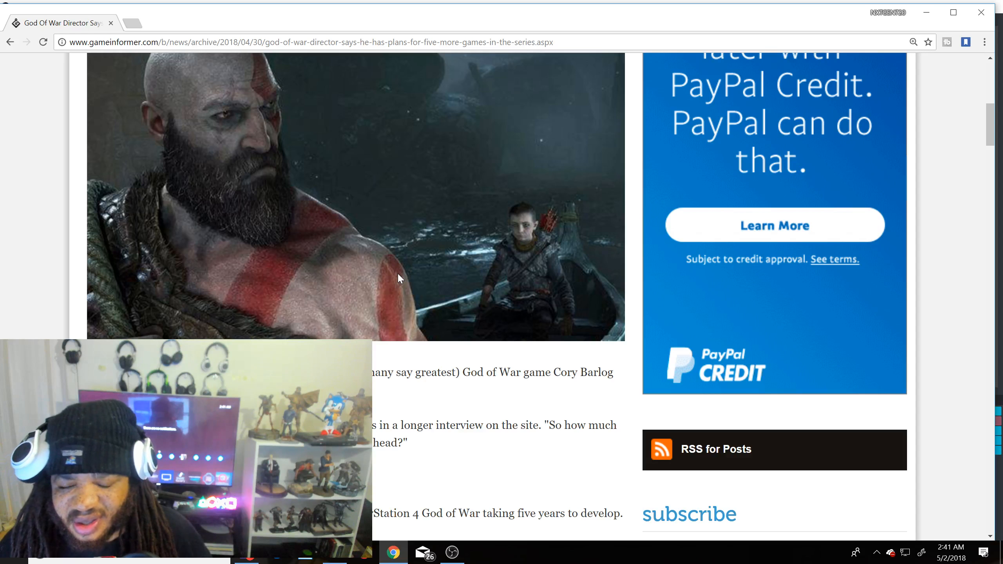
mouse_move(396, 274)
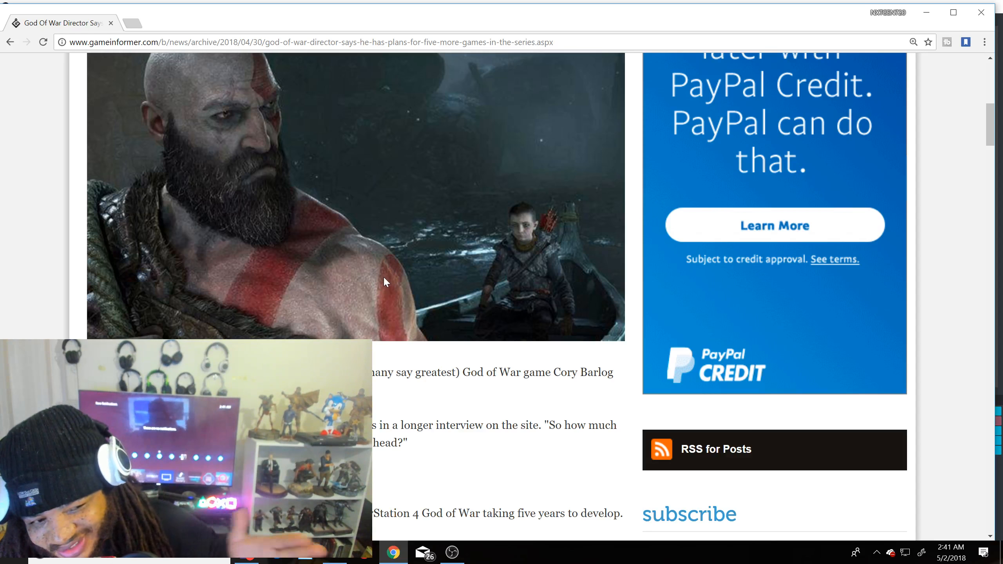
scroll(down, 3)
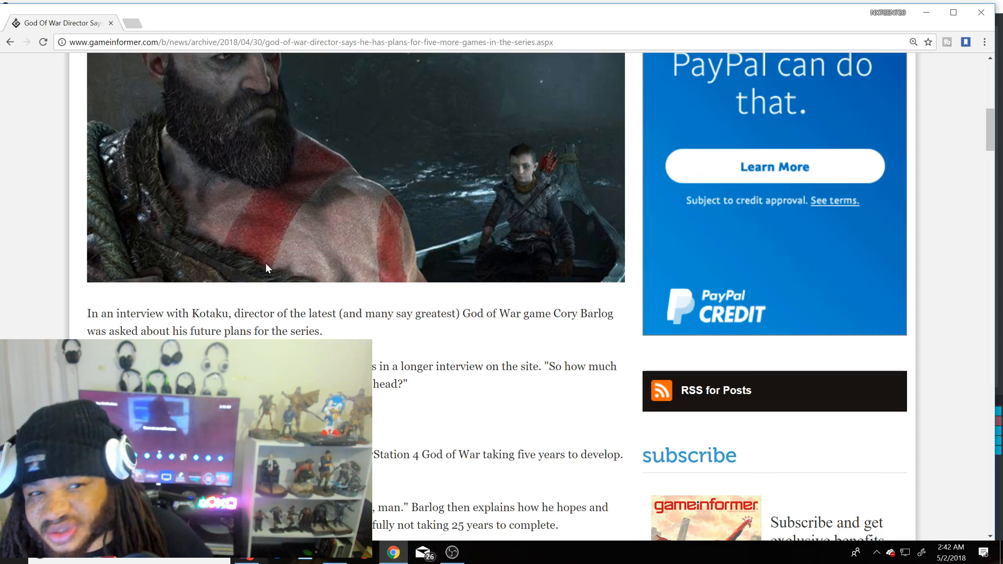
scroll(down, 3)
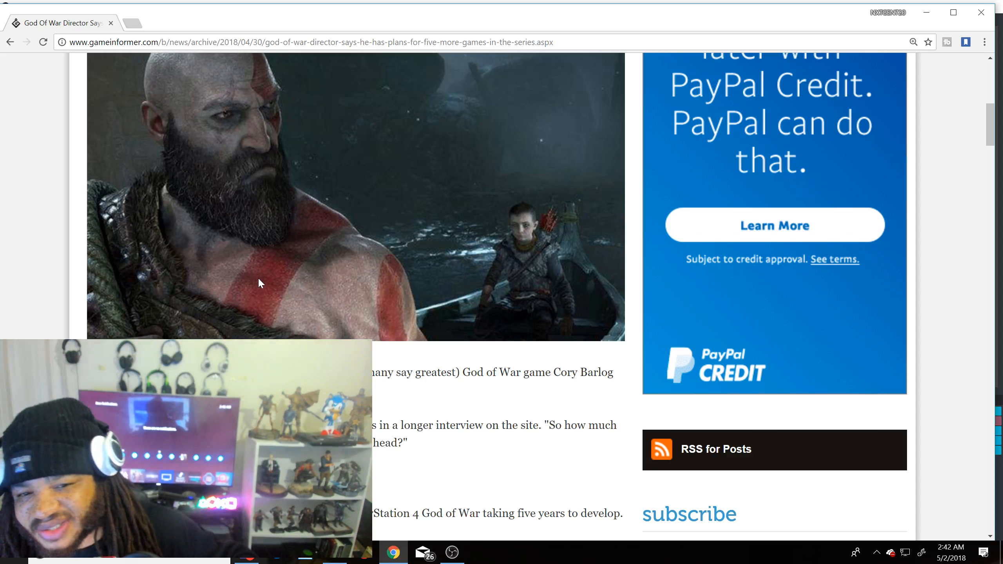
scroll(down, 3)
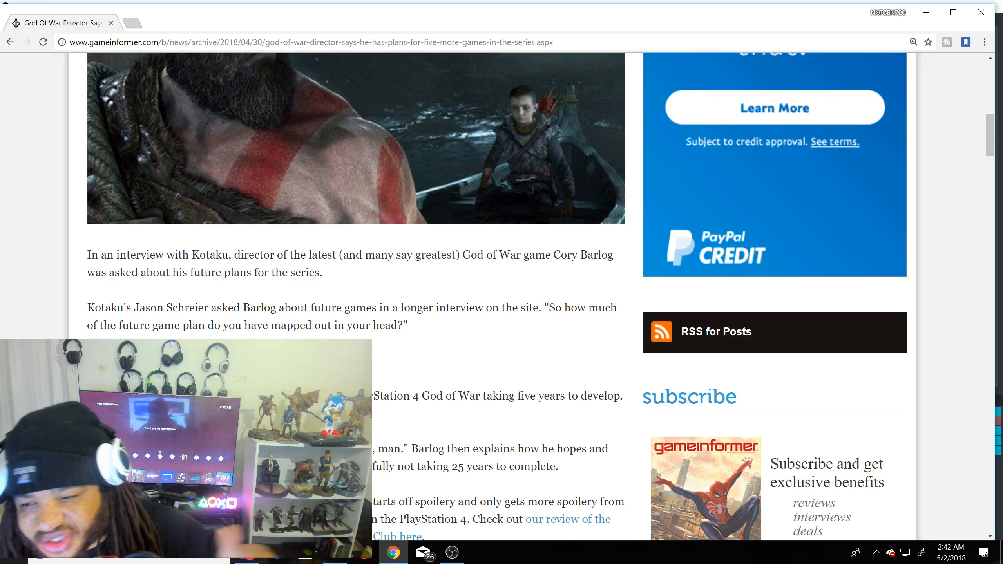
scroll(up, 3)
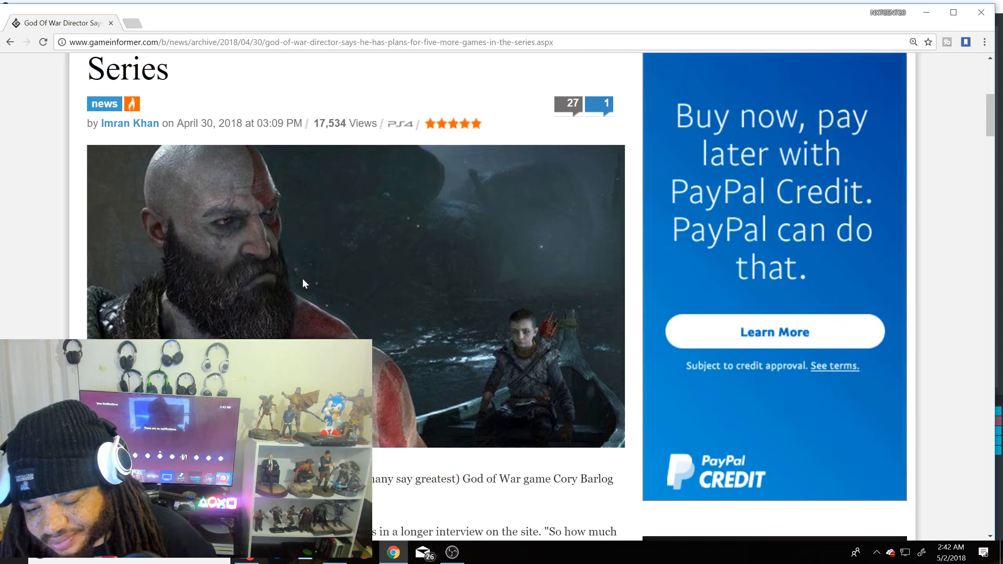
scroll(down, 3)
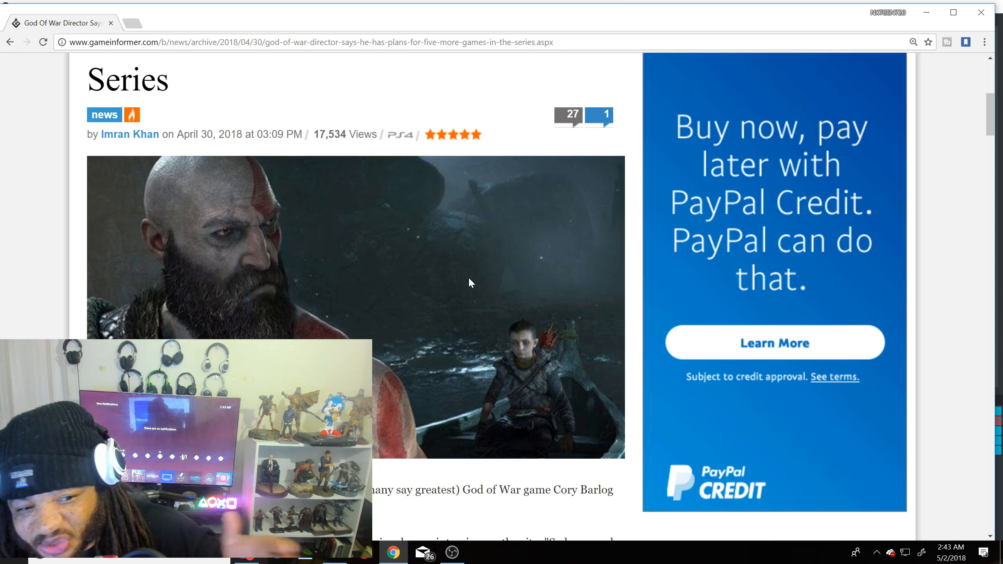
mouse_move(463, 267)
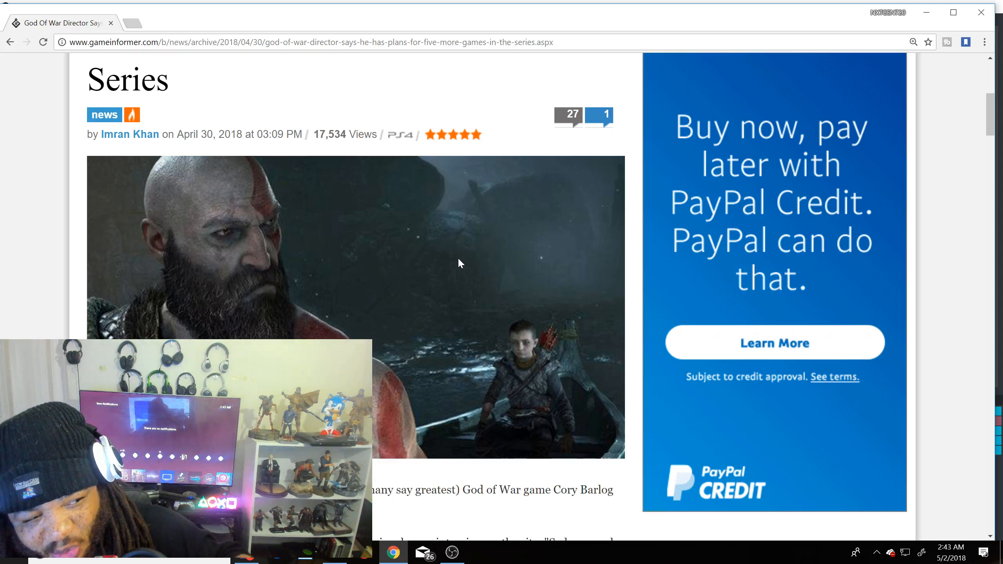
mouse_move(461, 267)
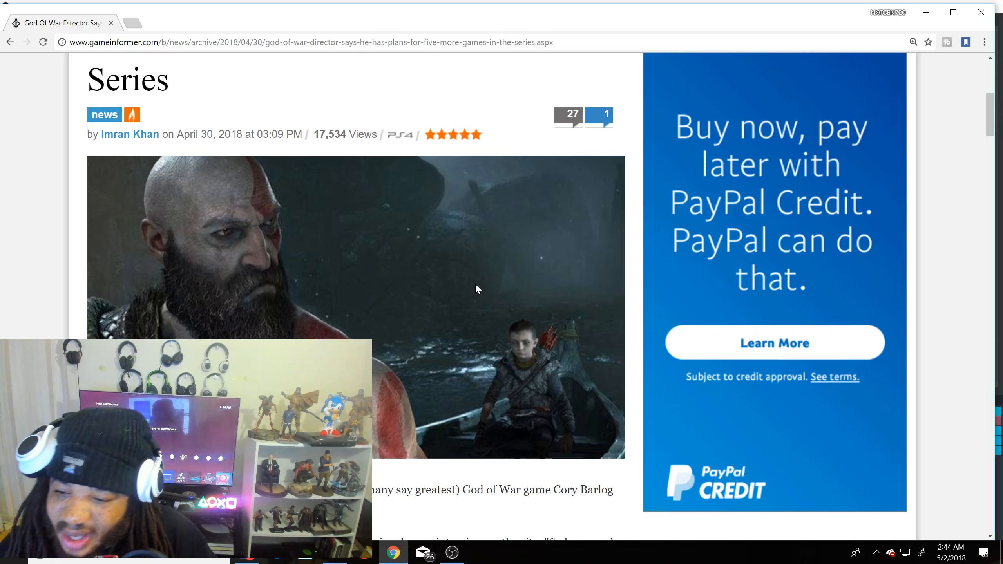
scroll(down, 3)
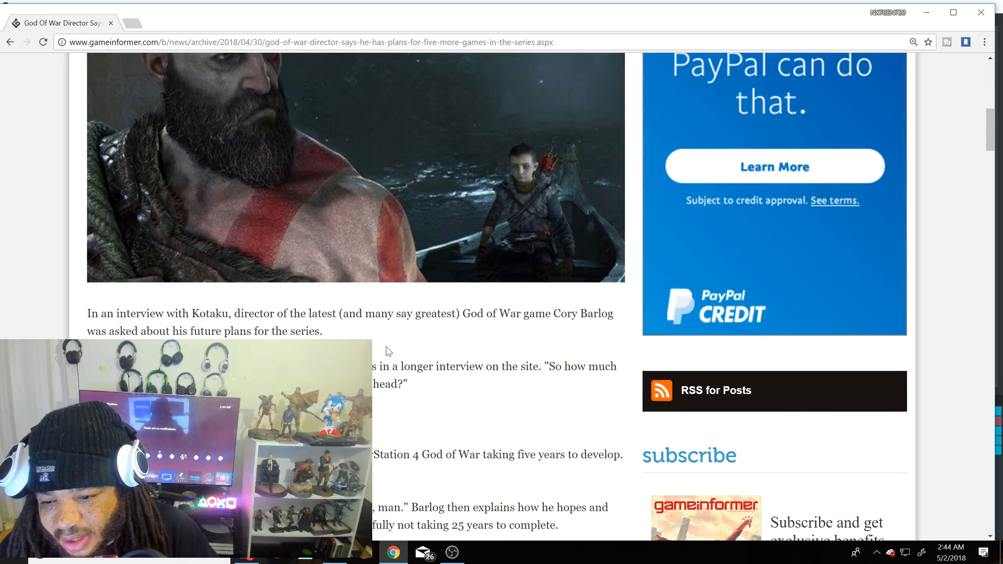
scroll(down, 3)
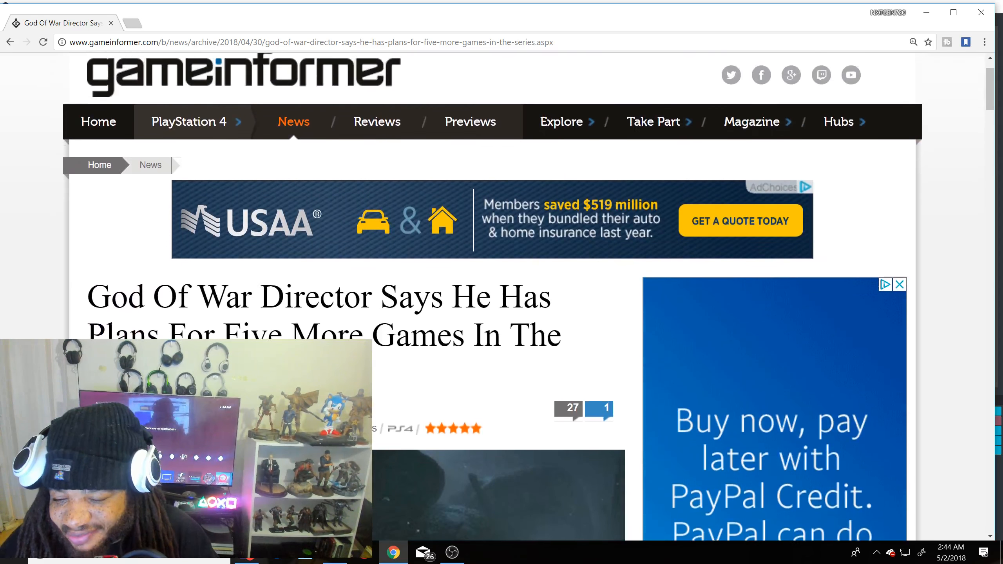
scroll(down, 3)
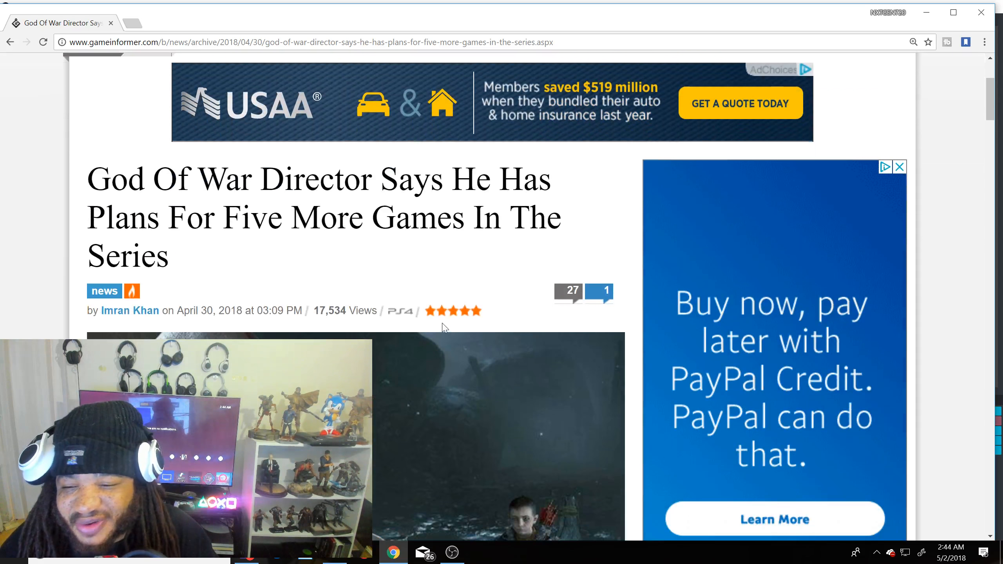
scroll(down, 3)
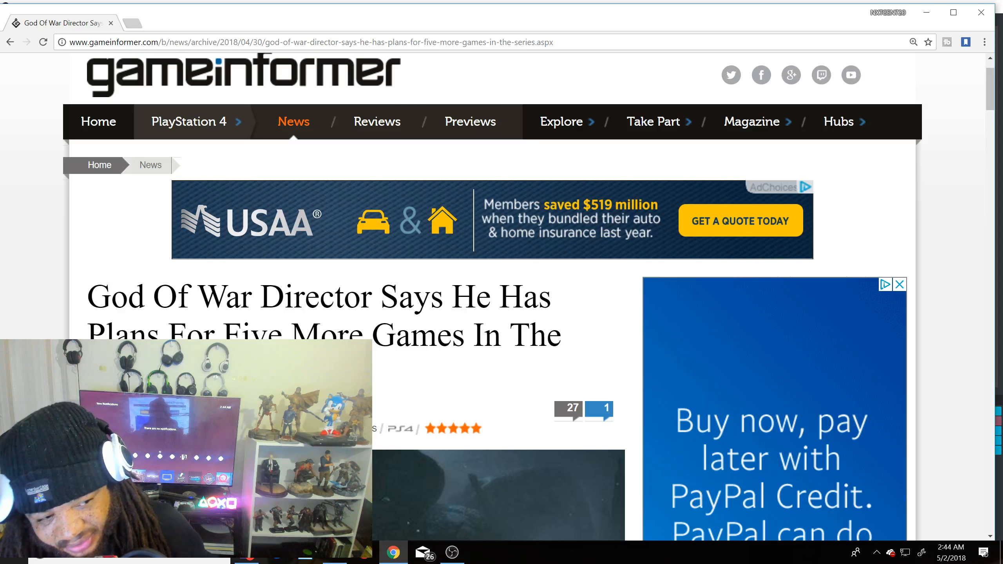
mouse_move(326, 319)
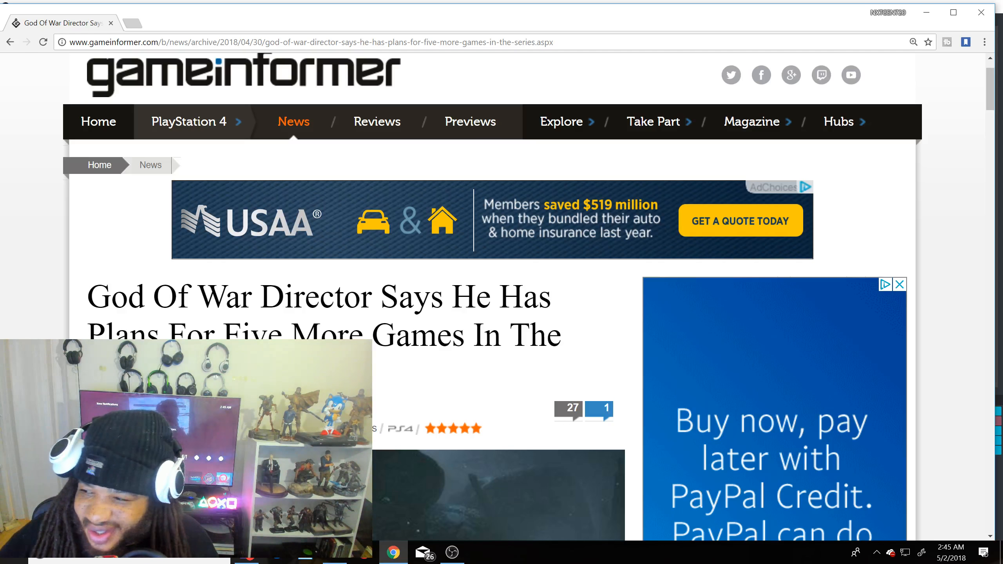
scroll(down, 3)
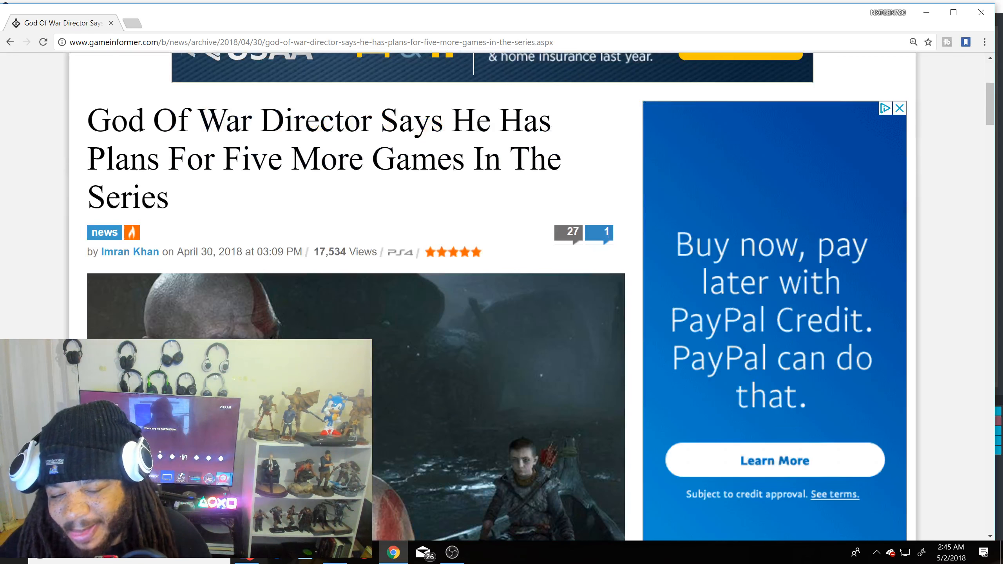
scroll(down, 3)
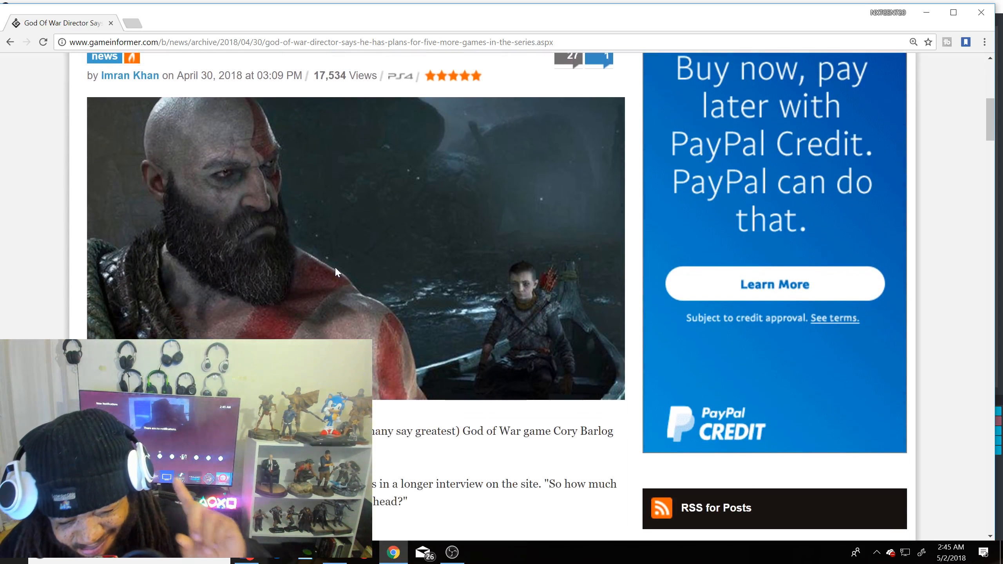
mouse_move(328, 278)
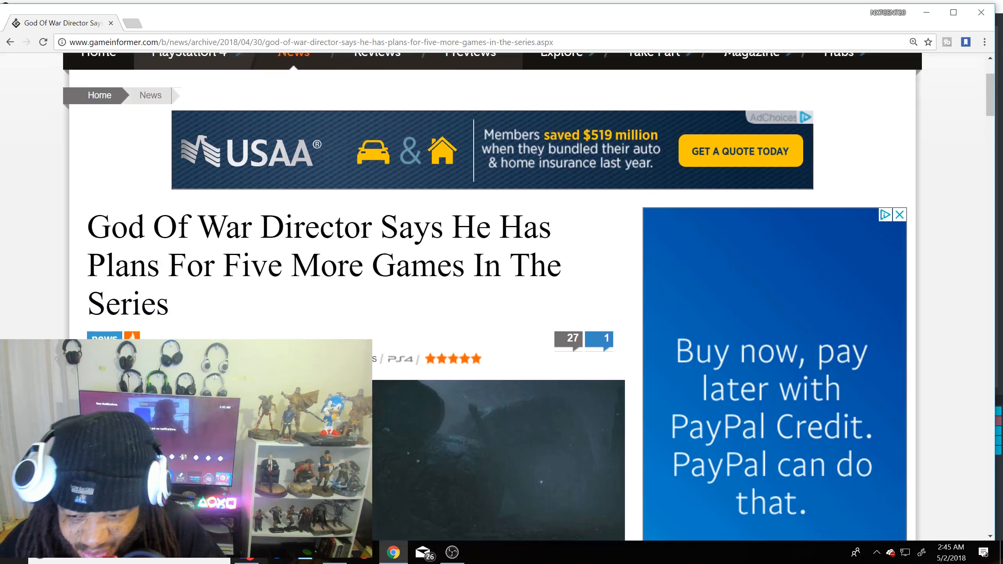
scroll(down, 3)
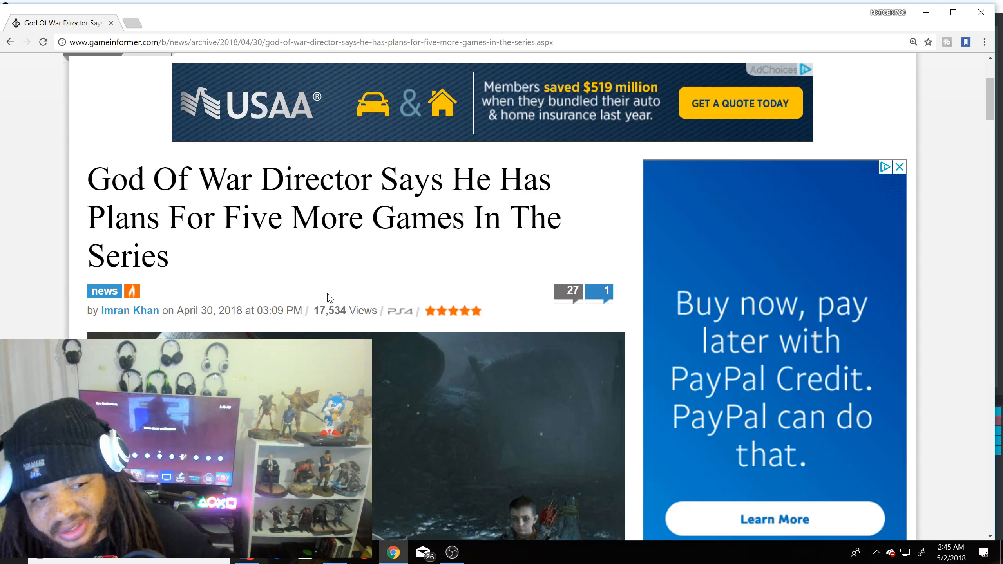
scroll(down, 3)
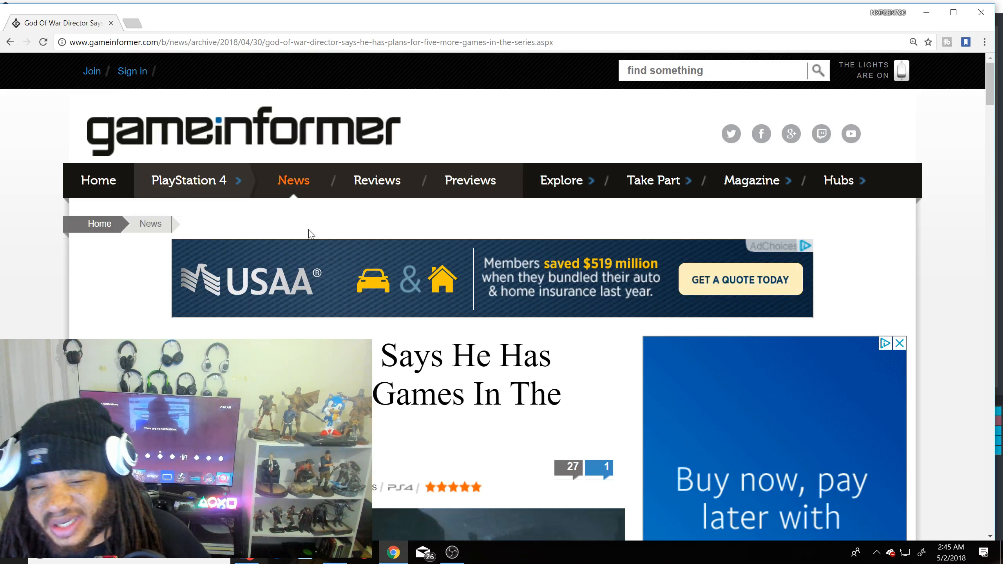
mouse_move(356, 249)
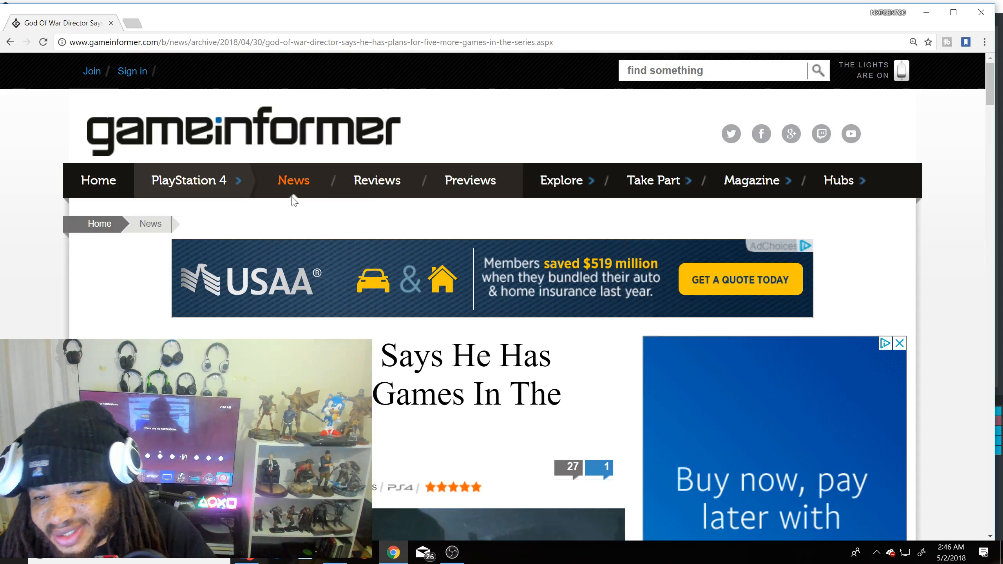
mouse_move(446, 294)
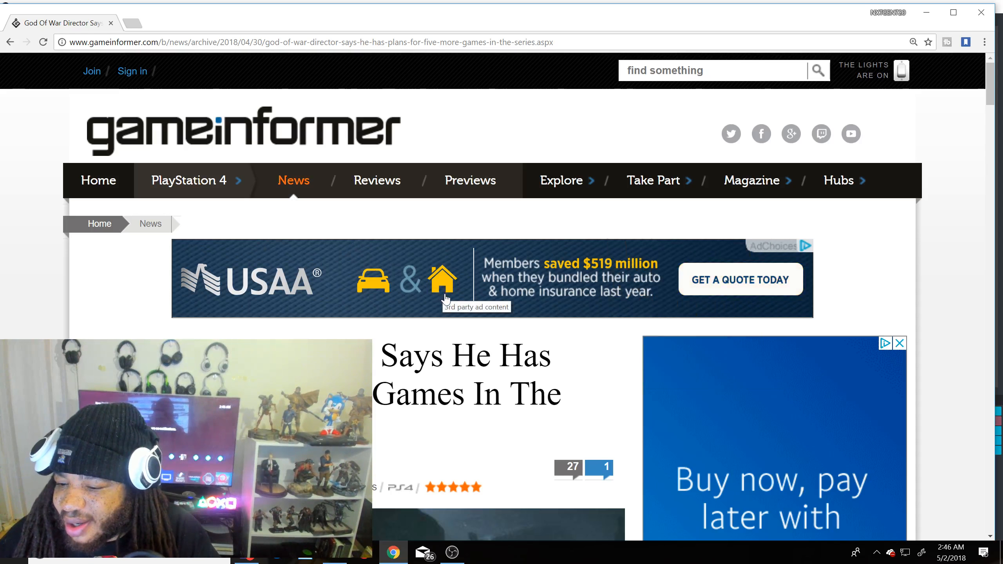
scroll(down, 3)
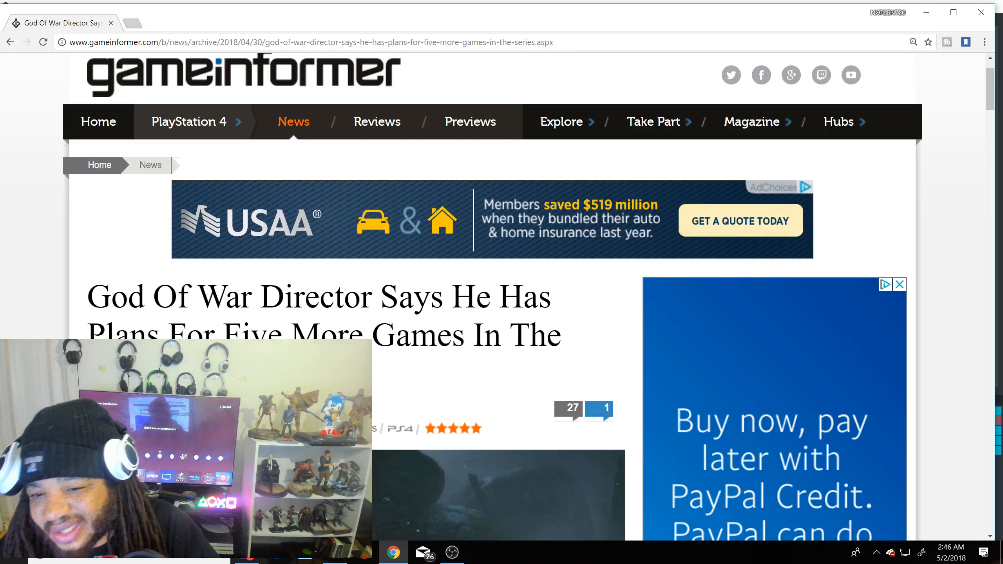
mouse_move(303, 236)
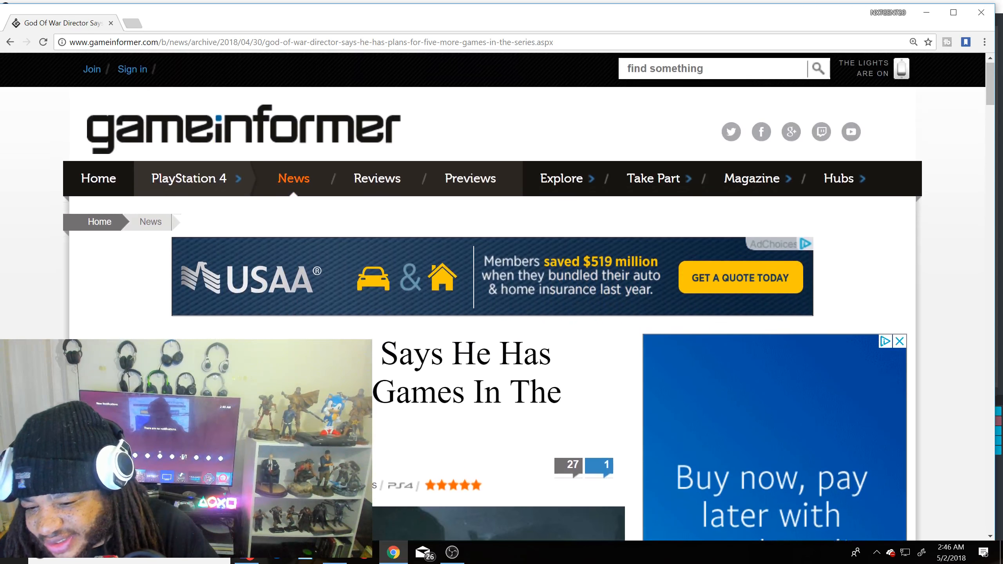
scroll(down, 3)
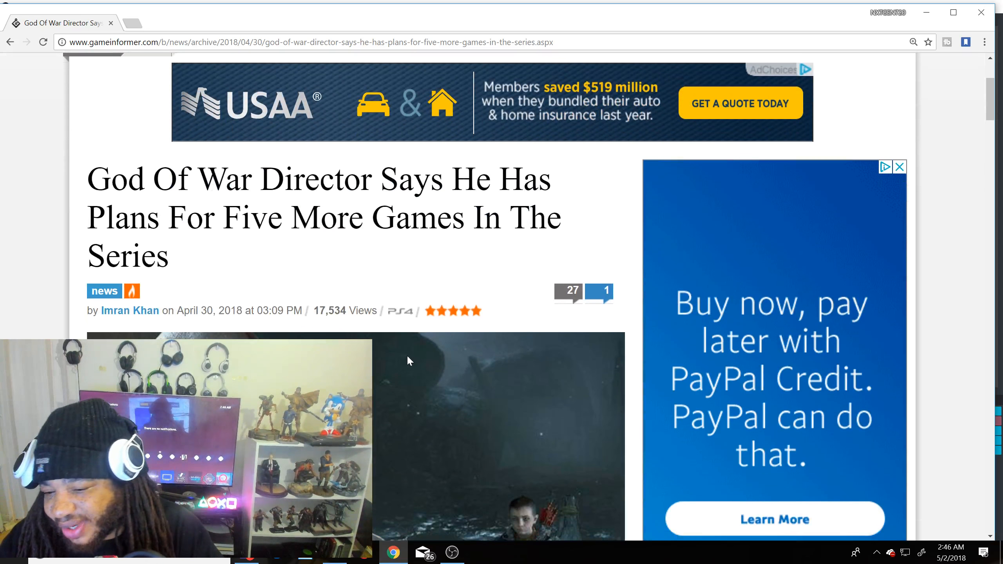
scroll(down, 3)
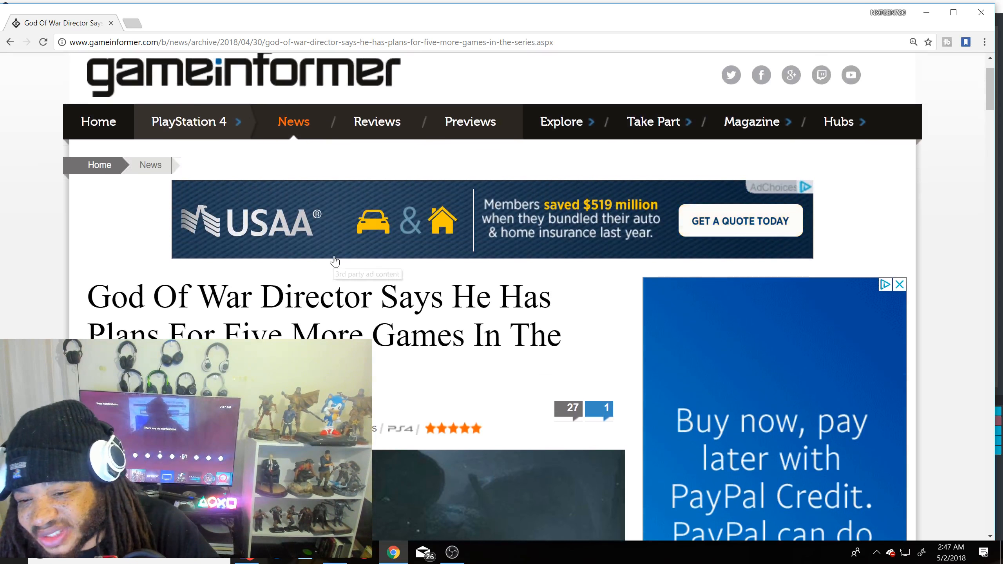
scroll(down, 3)
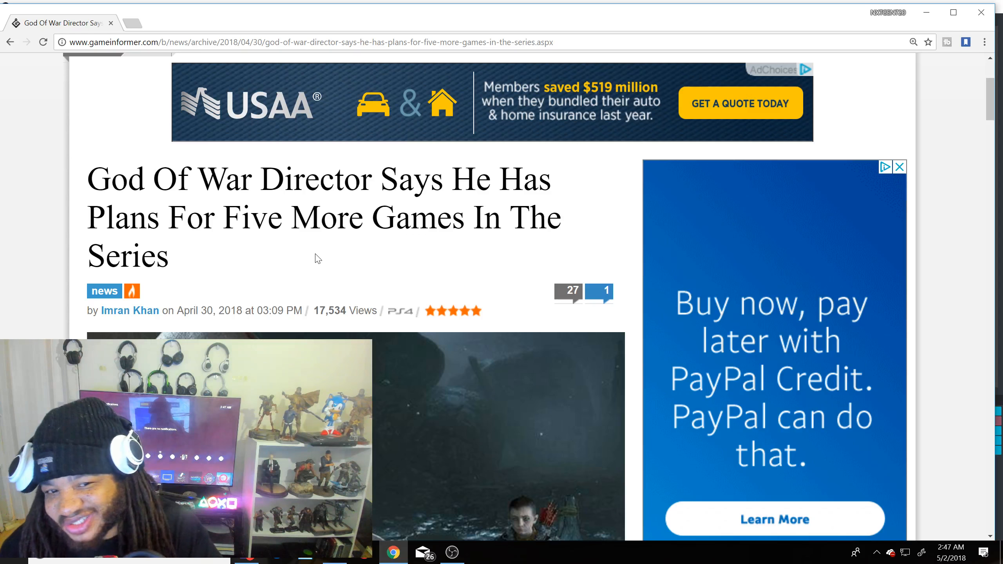
scroll(up, 3)
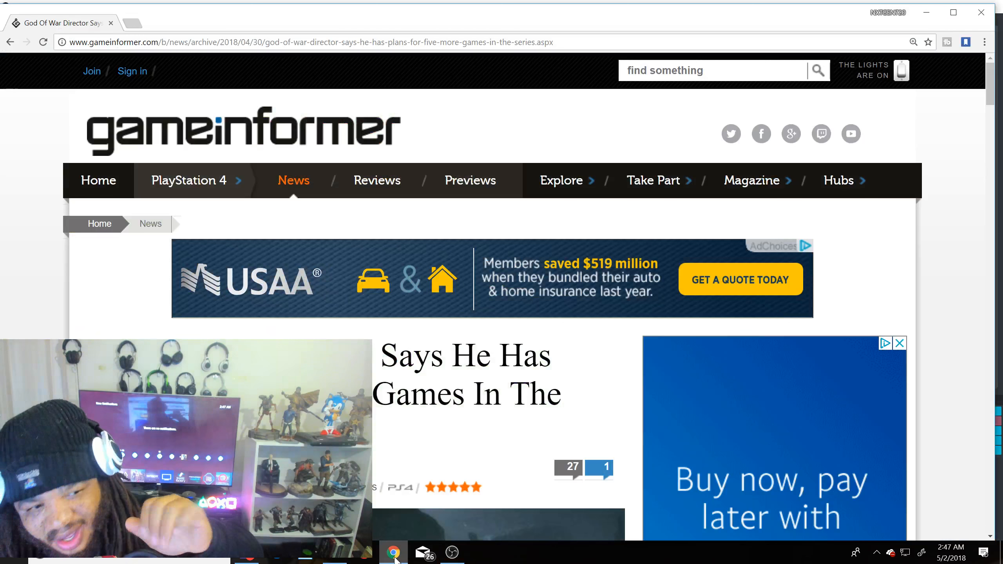
mouse_move(348, 318)
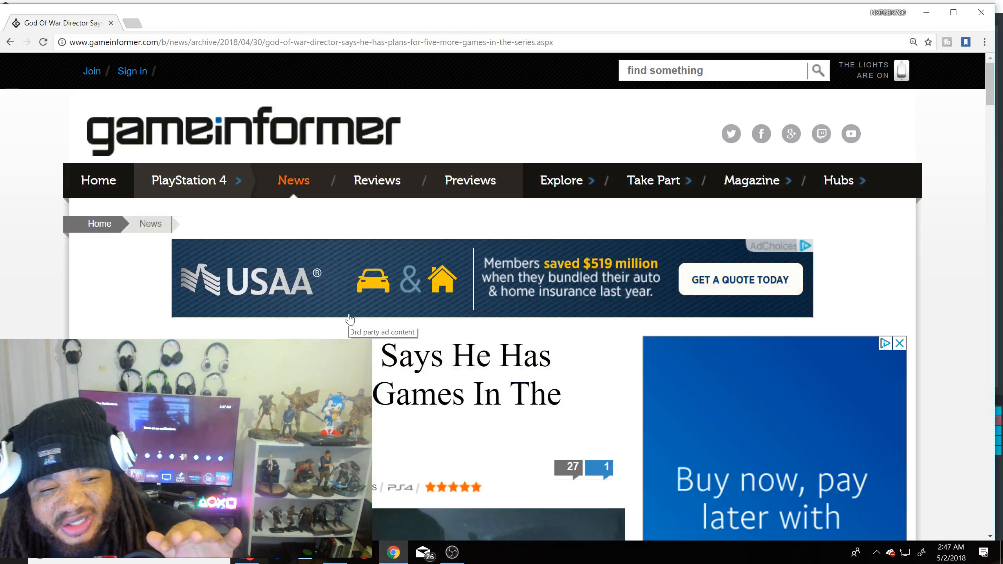